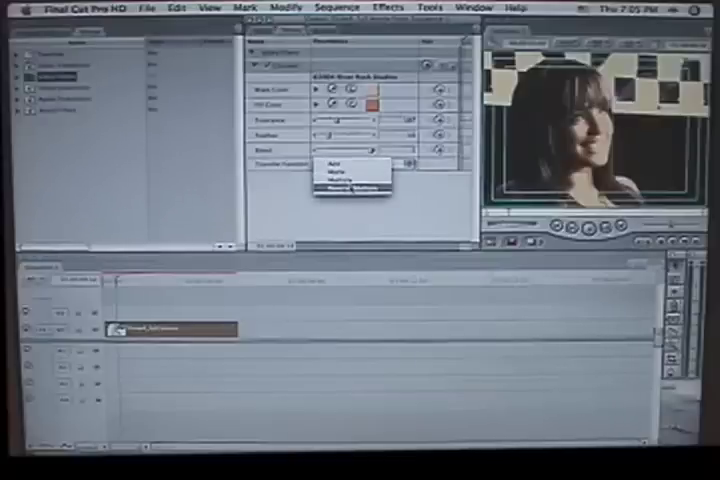
Cycle through the filter's blend modes and settle on a multiply-style mode that darkens the image
left_click(342, 180)
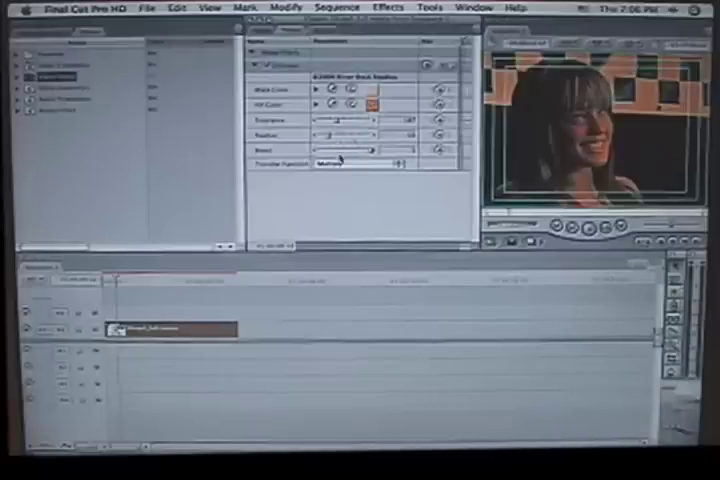
left_click(344, 162)
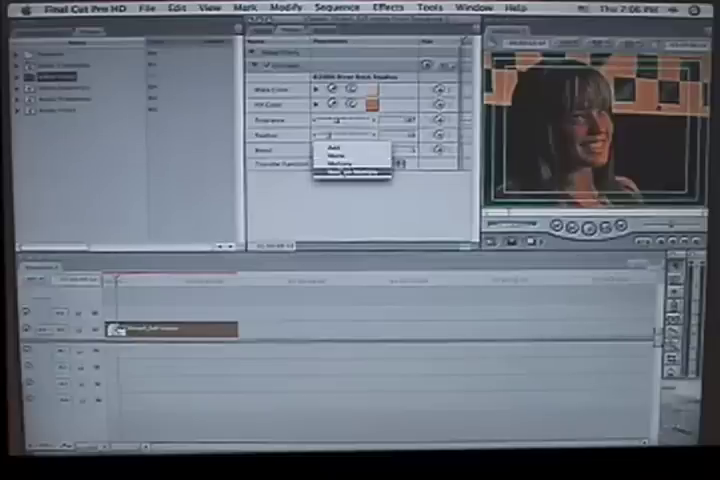
left_click(350, 172)
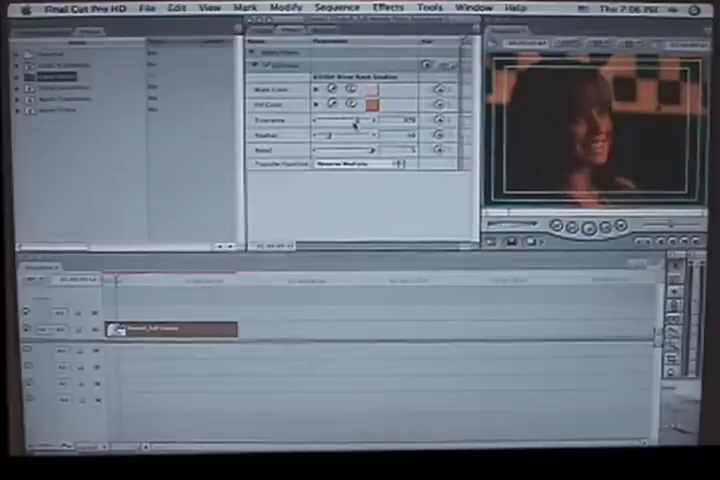
left_click(356, 162)
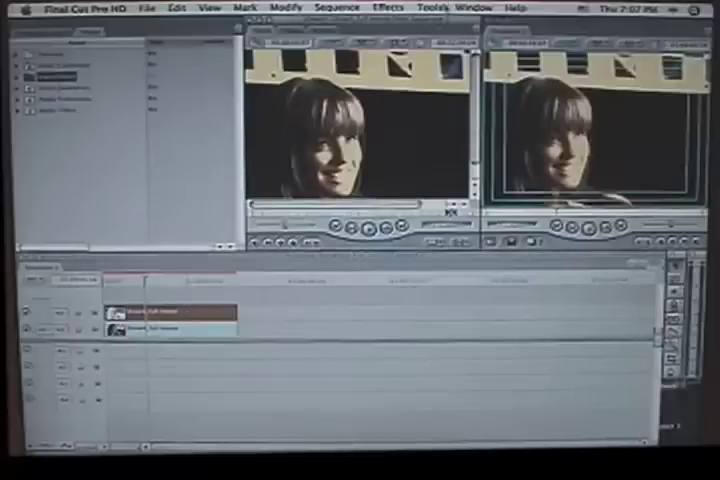
Apply the Gaussian Blur video filter to the woman's clip
left_click(386, 8)
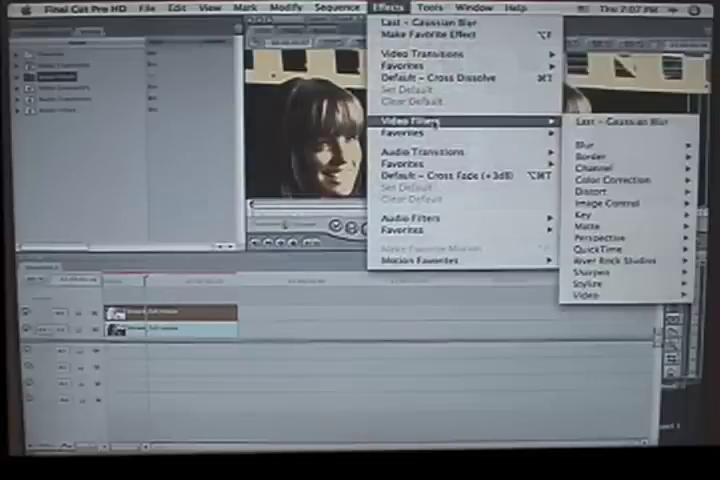
mouse_move(582, 148)
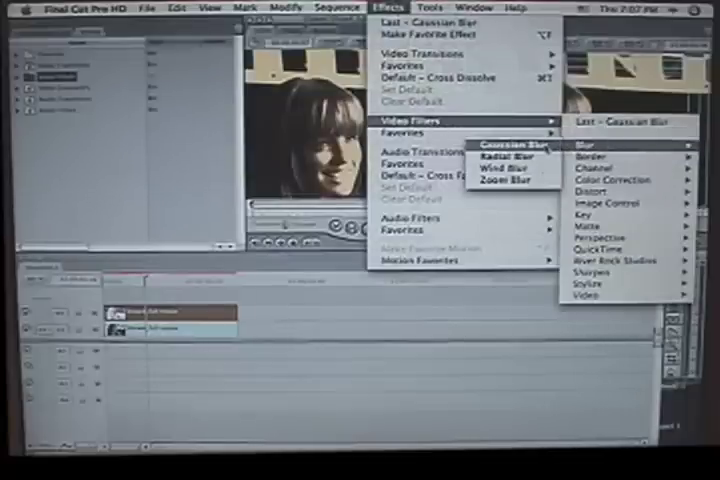
left_click(514, 144)
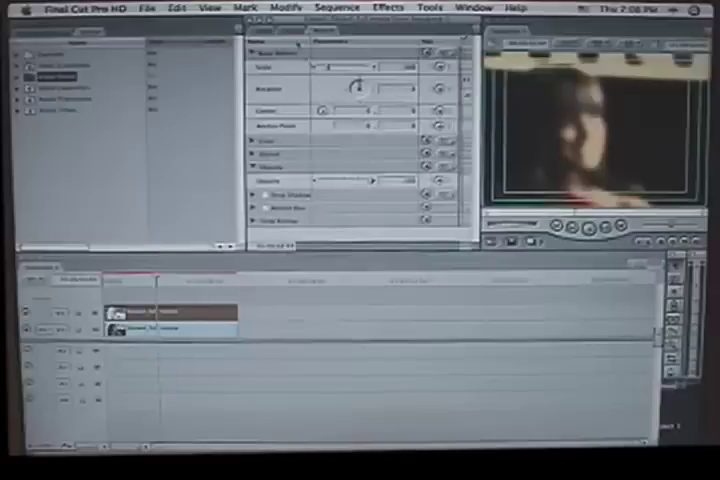
Show the Composite Mode submenu from the top clip's context menu
right_click(150, 320)
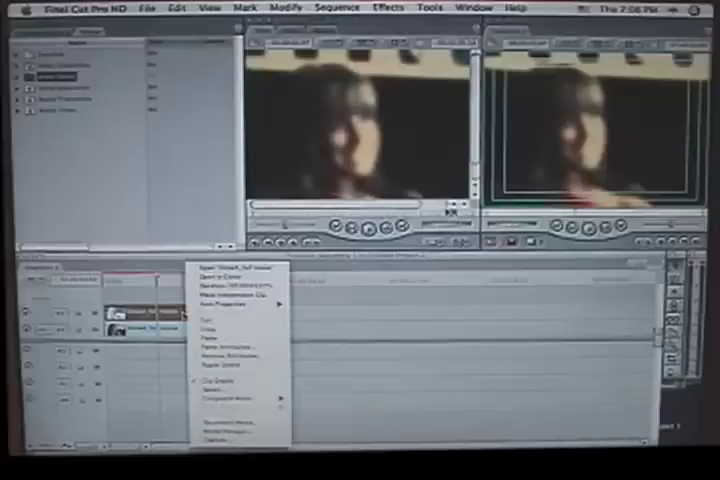
left_click(240, 404)
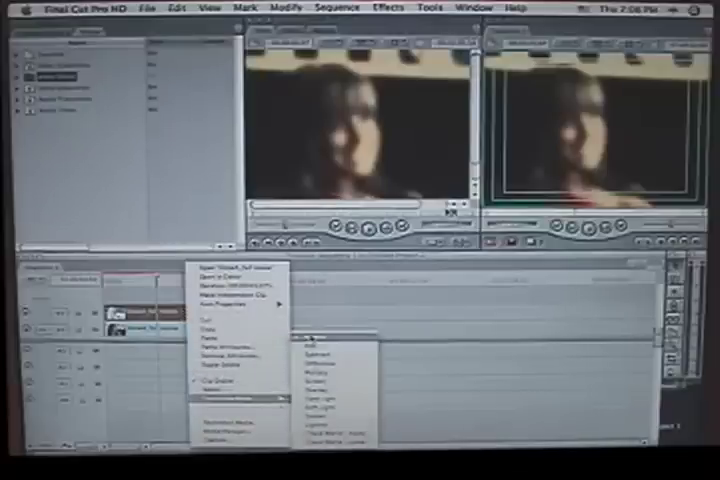